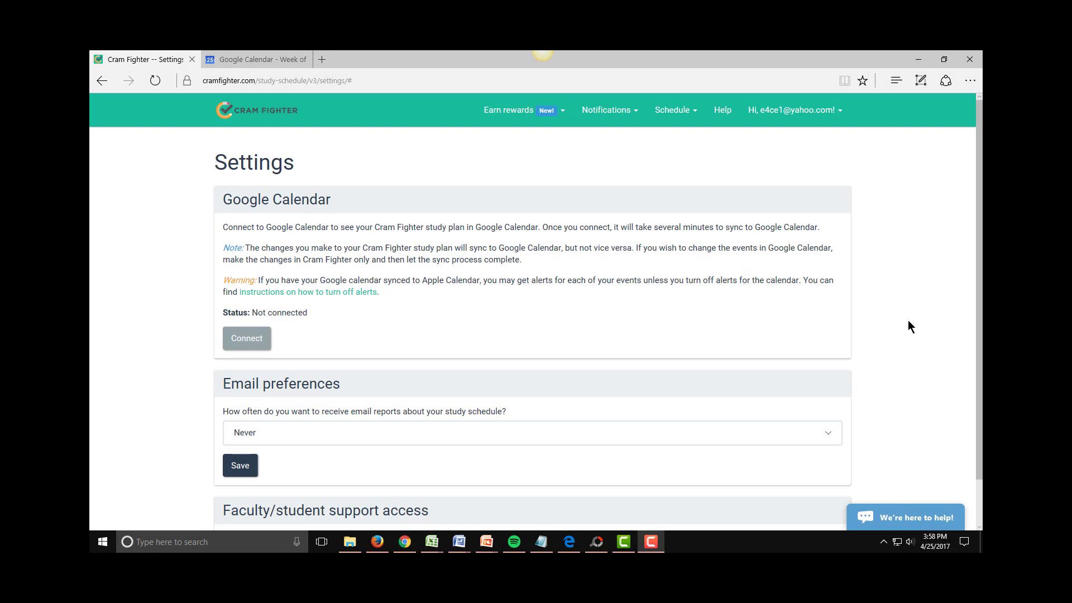
pyautogui.moveTo(902, 330)
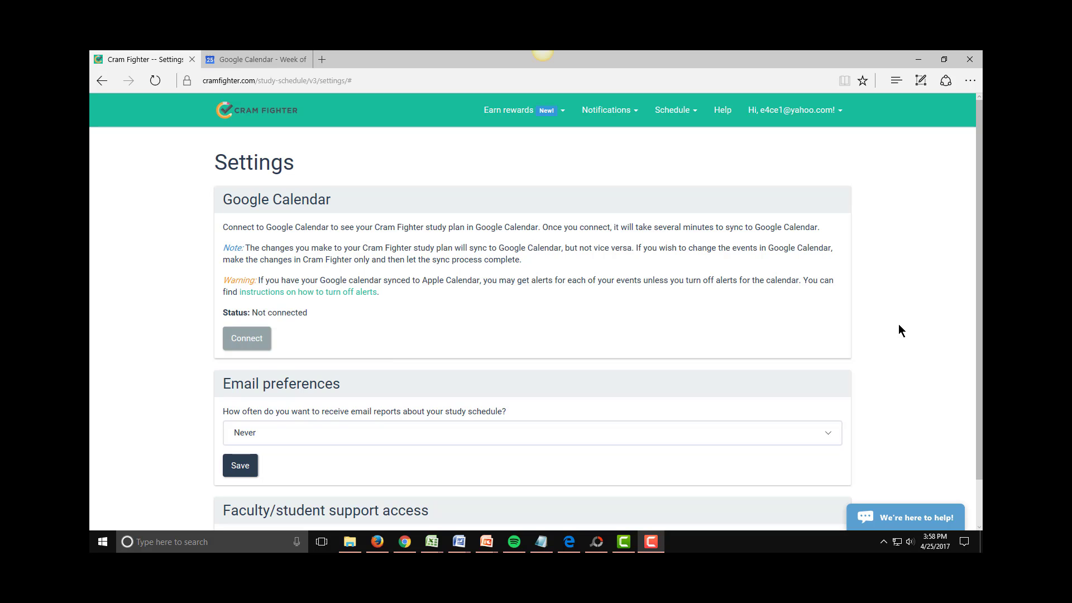
pyautogui.moveTo(899, 169)
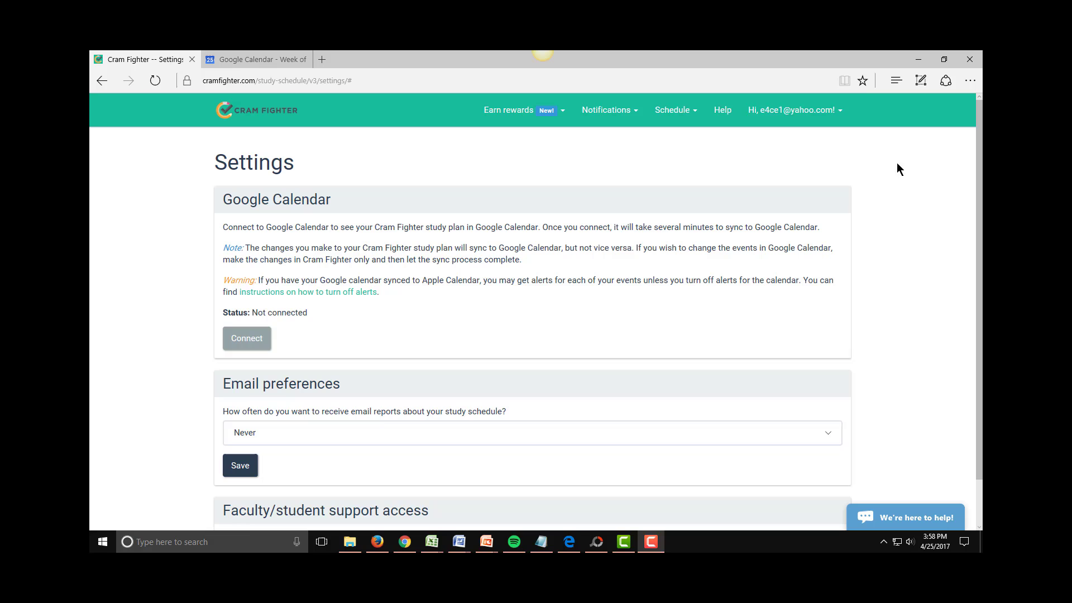
# - Start connecting the Cram Fighter study plan to Google Calendar from Settings
pyautogui.click(791, 109)
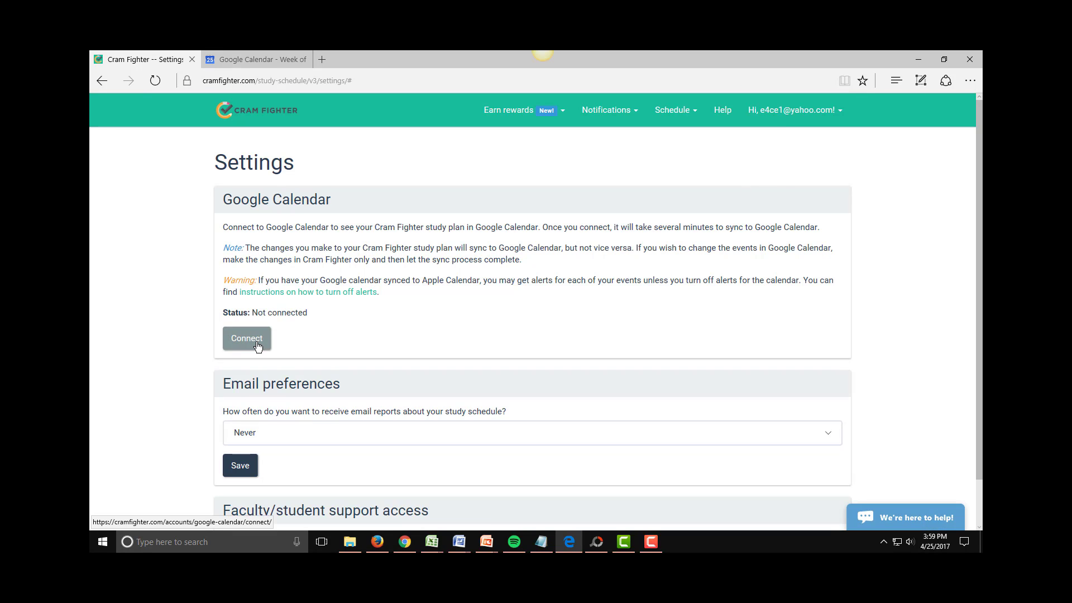
pyautogui.click(246, 337)
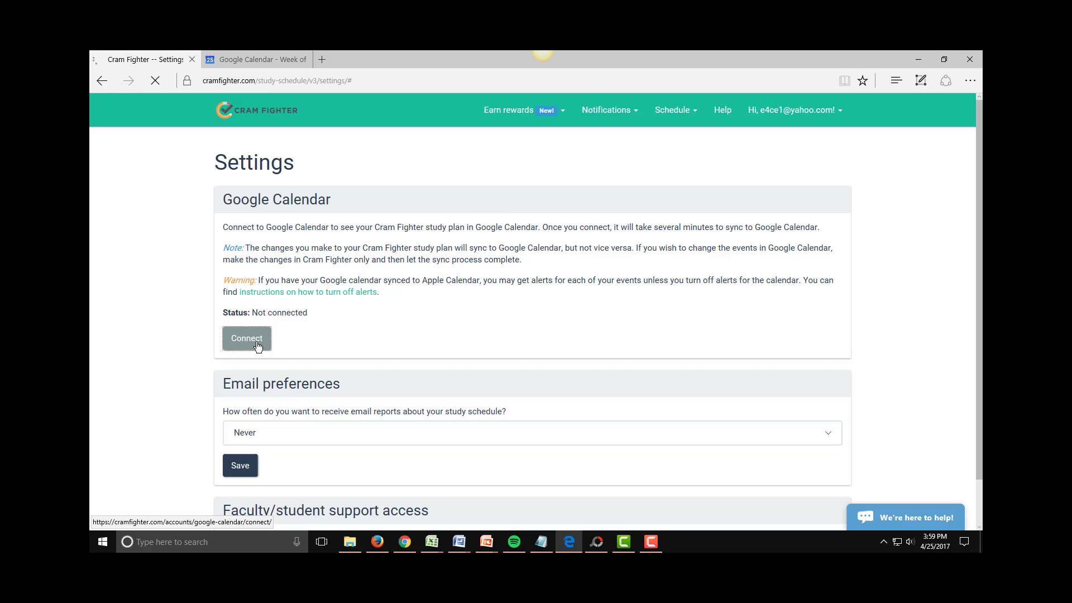
pyautogui.click(246, 338)
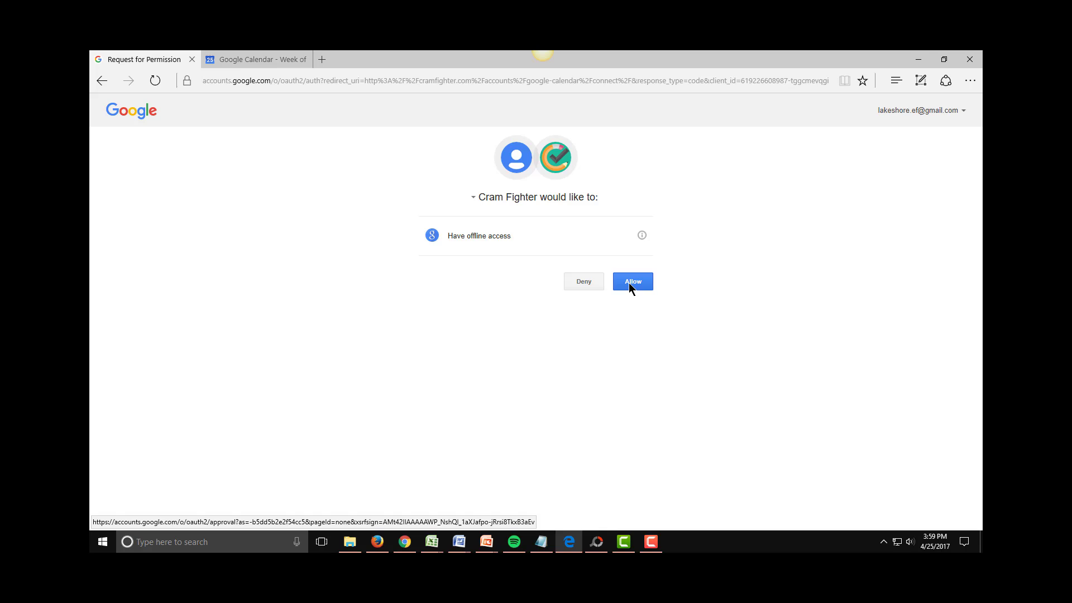
# - Allow Cram Fighter the requested offline access to the Google account
pyautogui.click(632, 281)
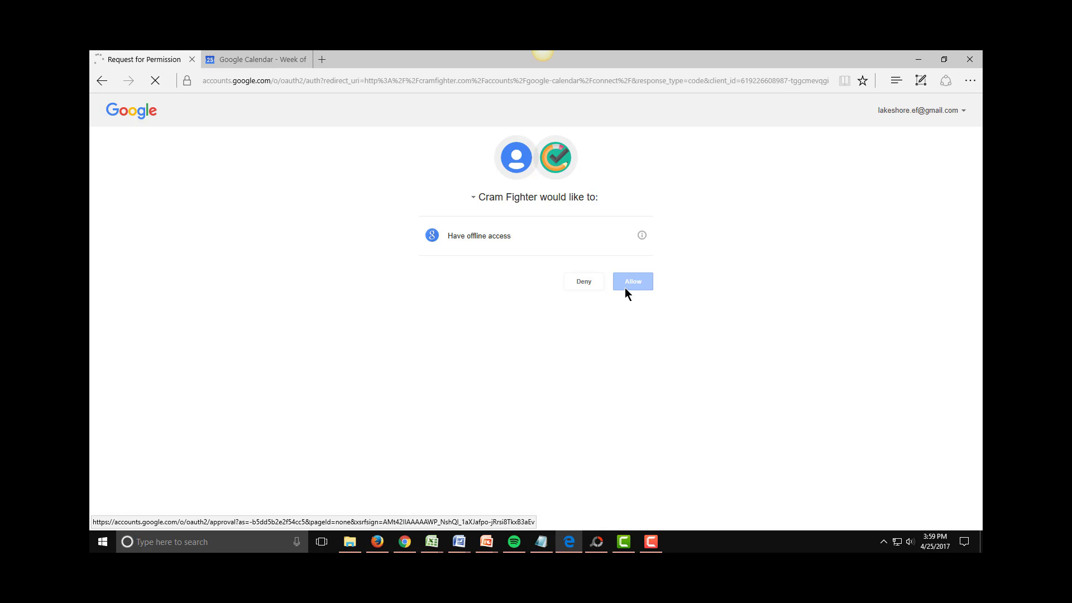
pyautogui.click(632, 281)
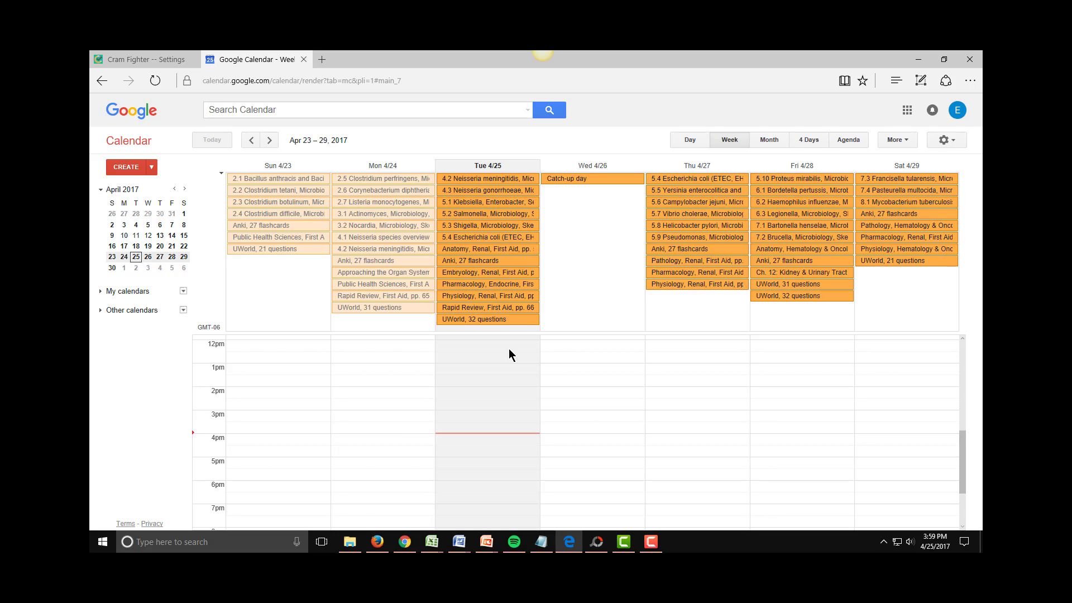
pyautogui.moveTo(689, 334)
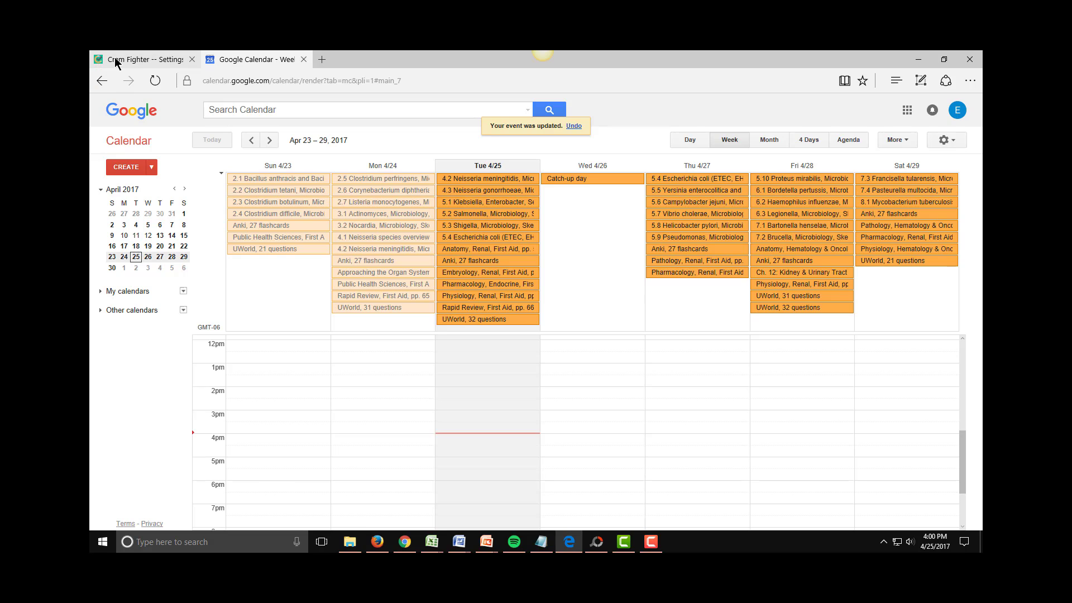
# - Return to Cram Fighter and view this week's schedule with Friday, Apr 28's tasks
pyautogui.click(142, 59)
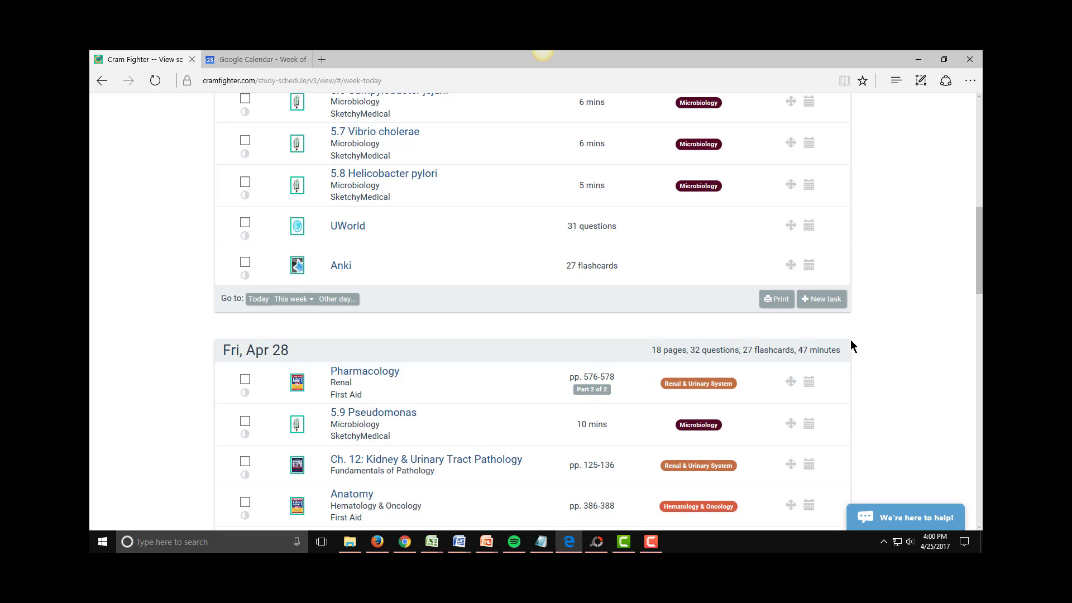
pyautogui.moveTo(871, 361)
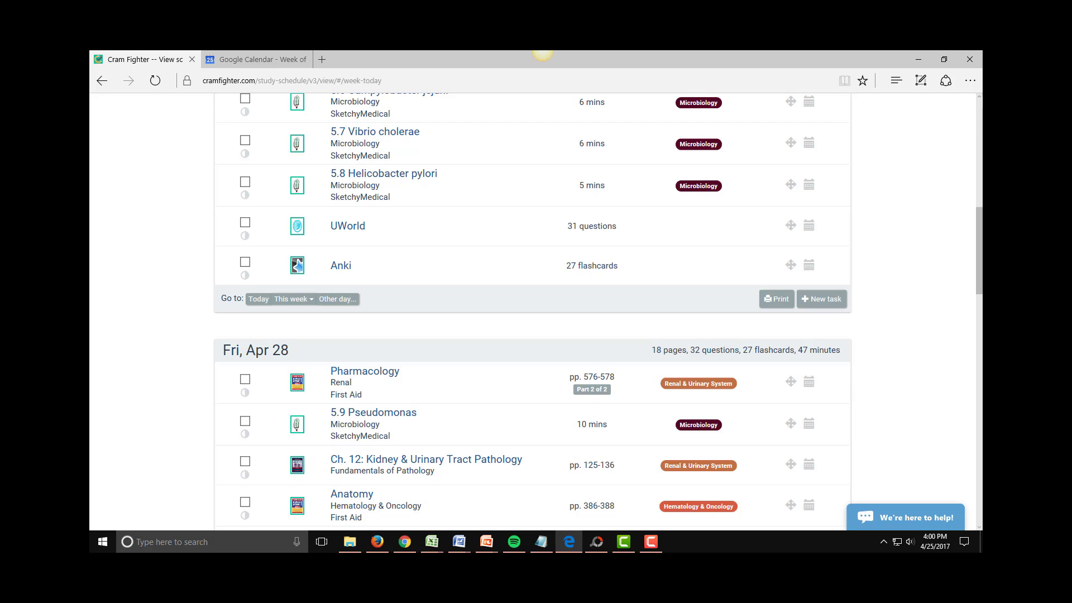
pyautogui.scroll(3)
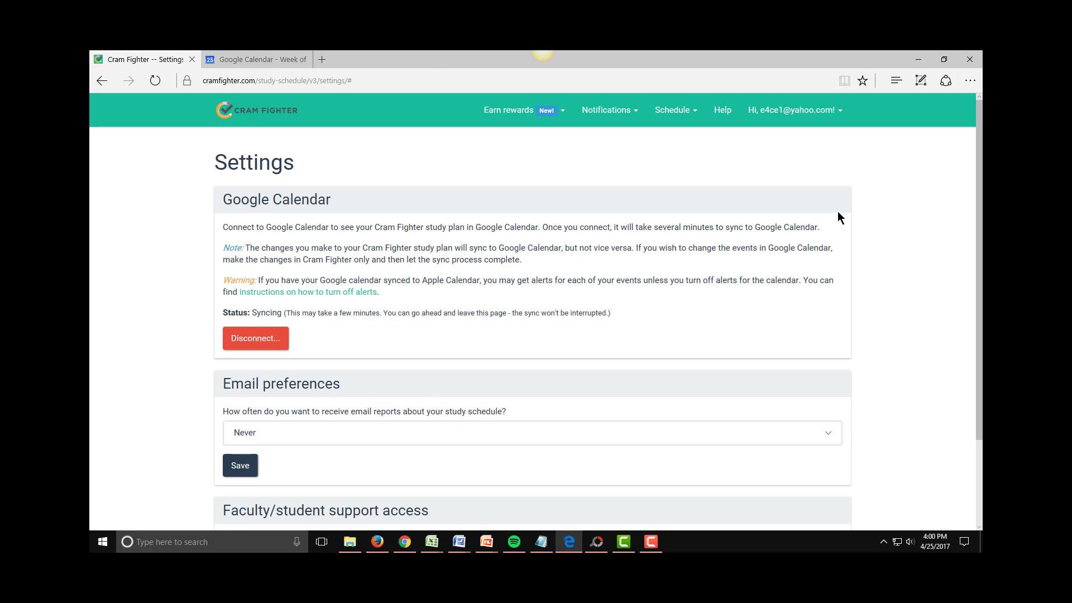
# - Disconnect the study plan from Google Calendar and confirm, returning status to Not connected
pyautogui.click(254, 337)
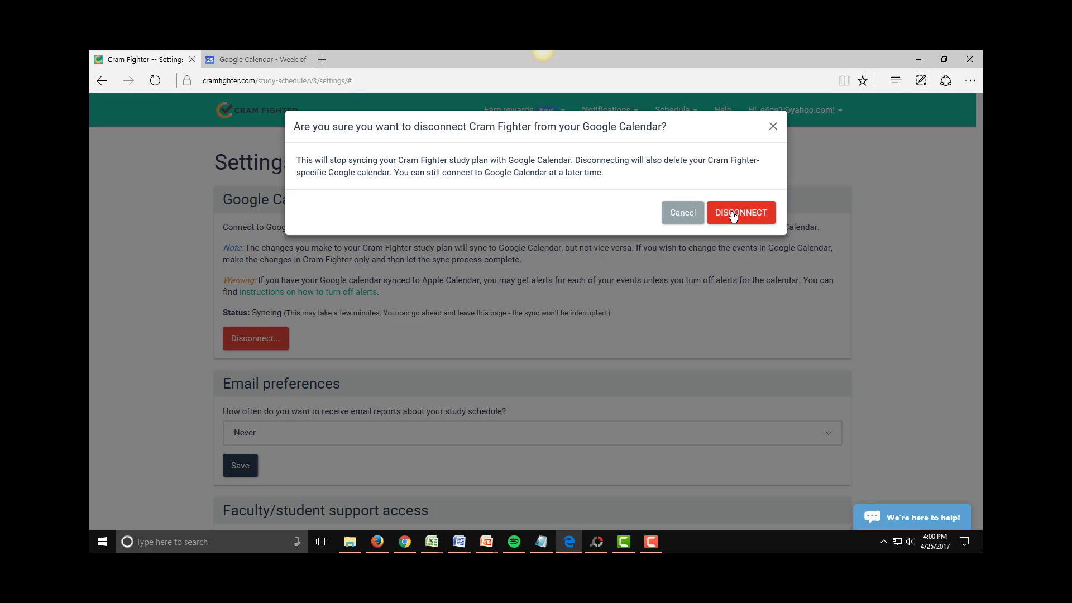
pyautogui.click(740, 212)
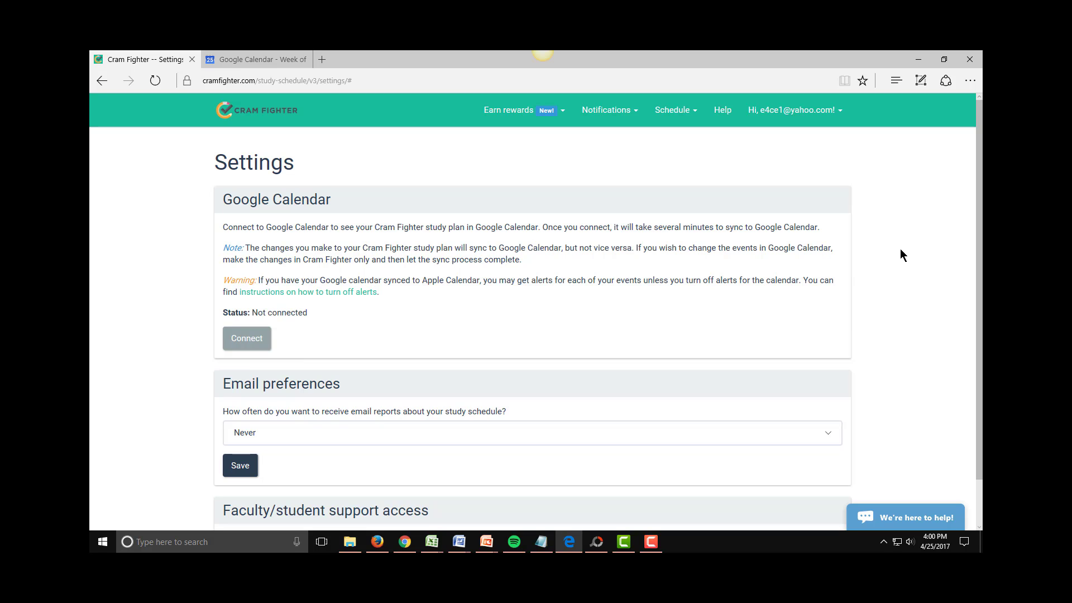
pyautogui.moveTo(833, 245)
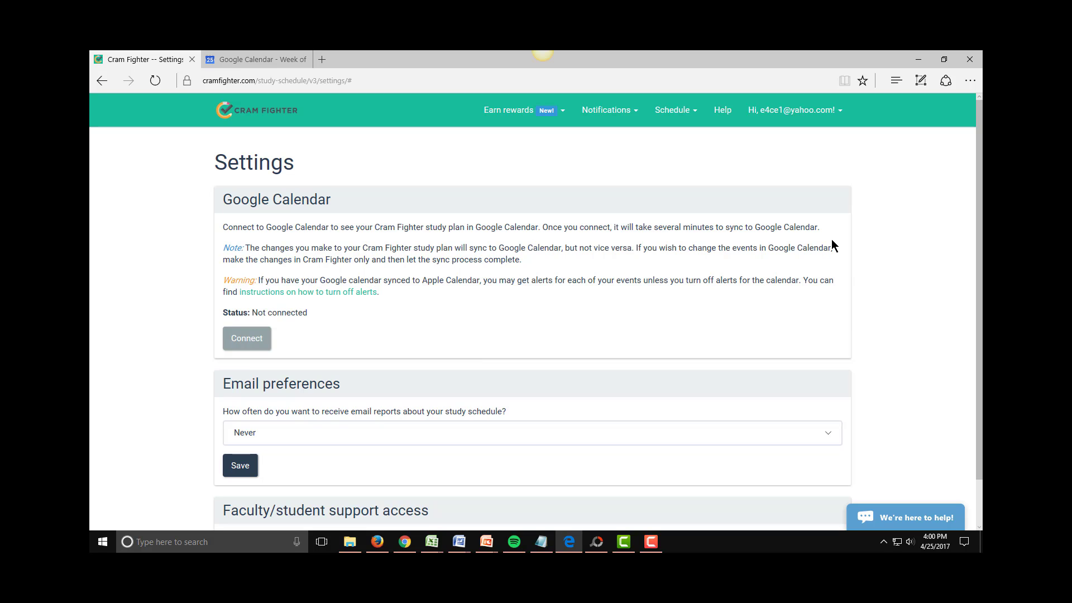